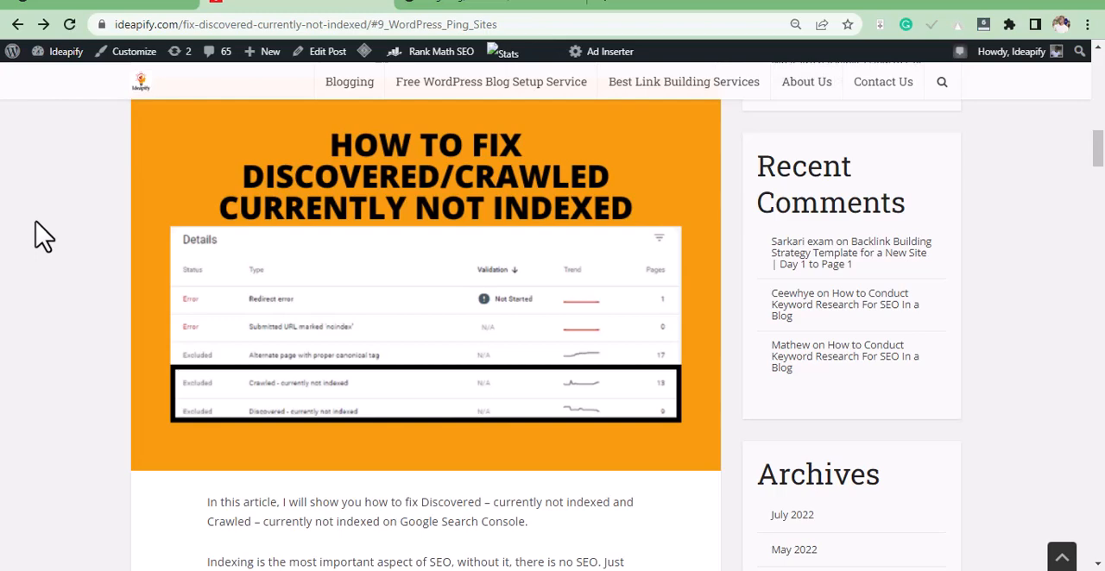
{"action": "mouse_move", "coordinate": [68, 250]}
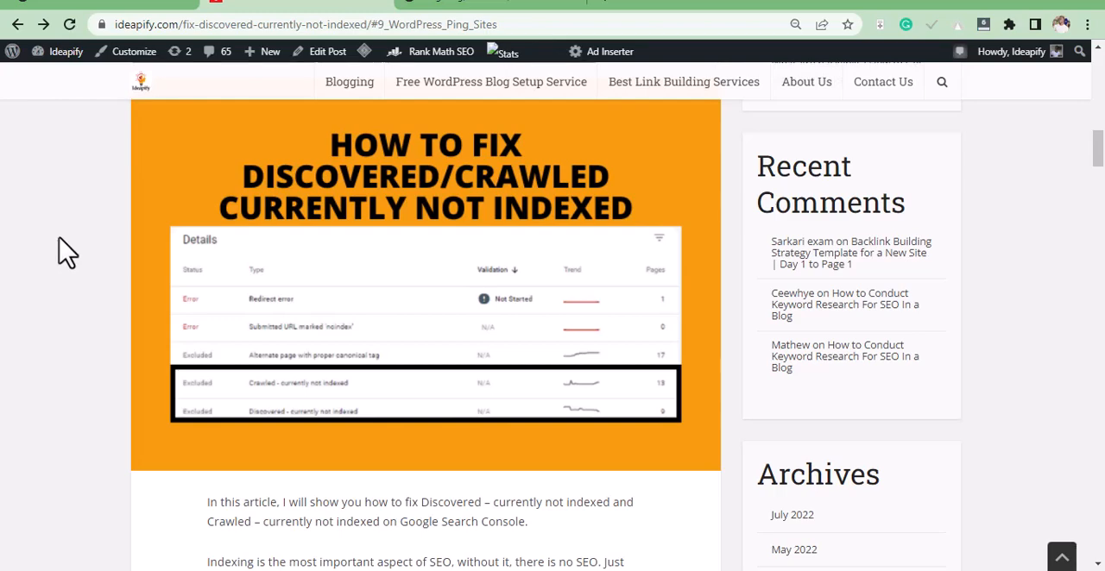
{"action": "mouse_move", "coordinate": [124, 50]}
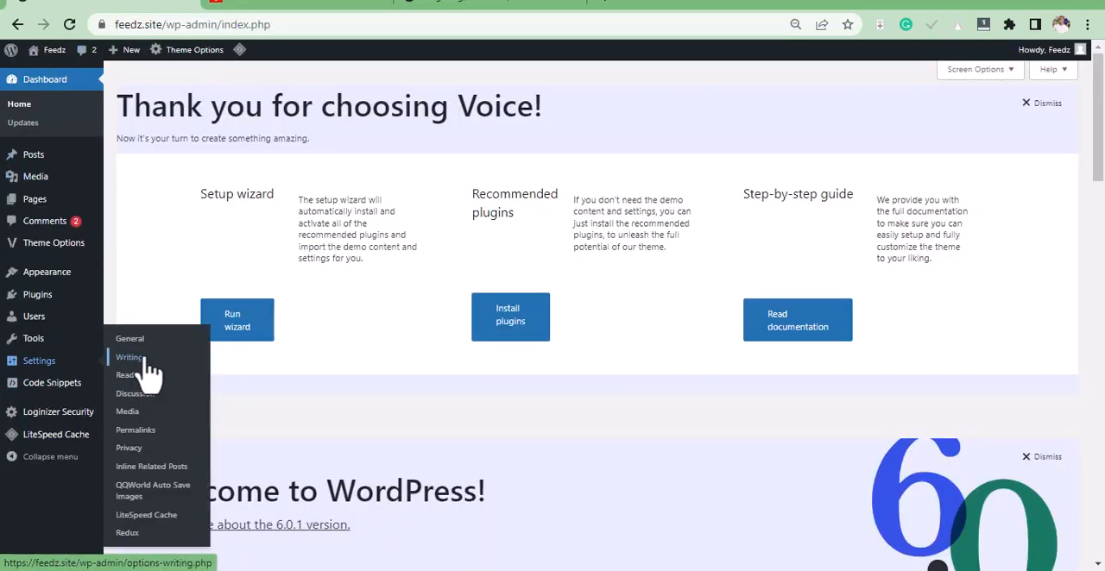
Show the Writing Settings page scrolled to the Update Services box holding the Ping-O-Matic URL
{"action": "left_click", "coordinate": [128, 357]}
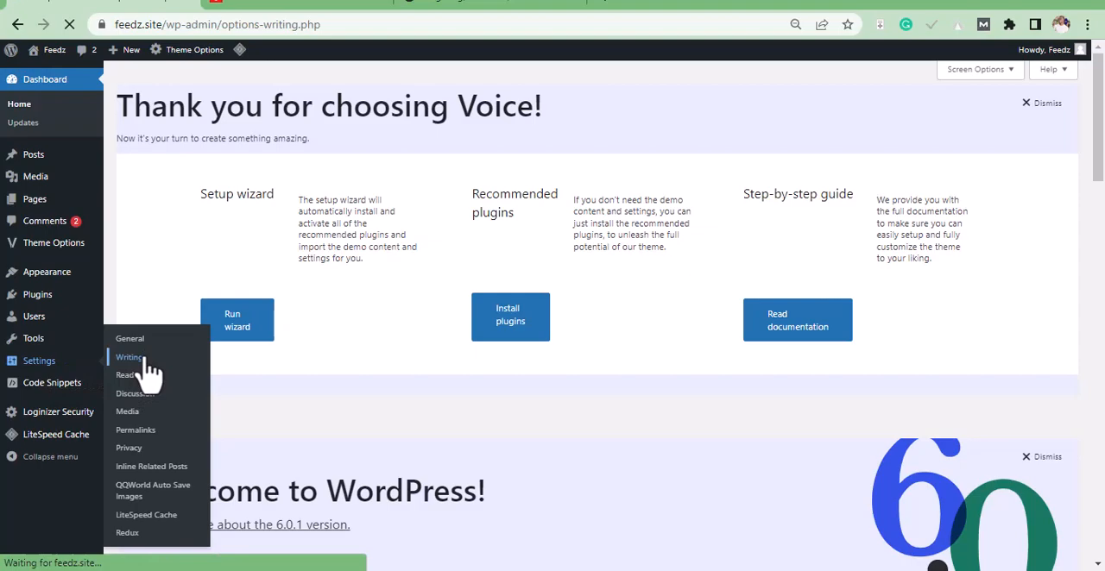
{"action": "left_click", "coordinate": [127, 358]}
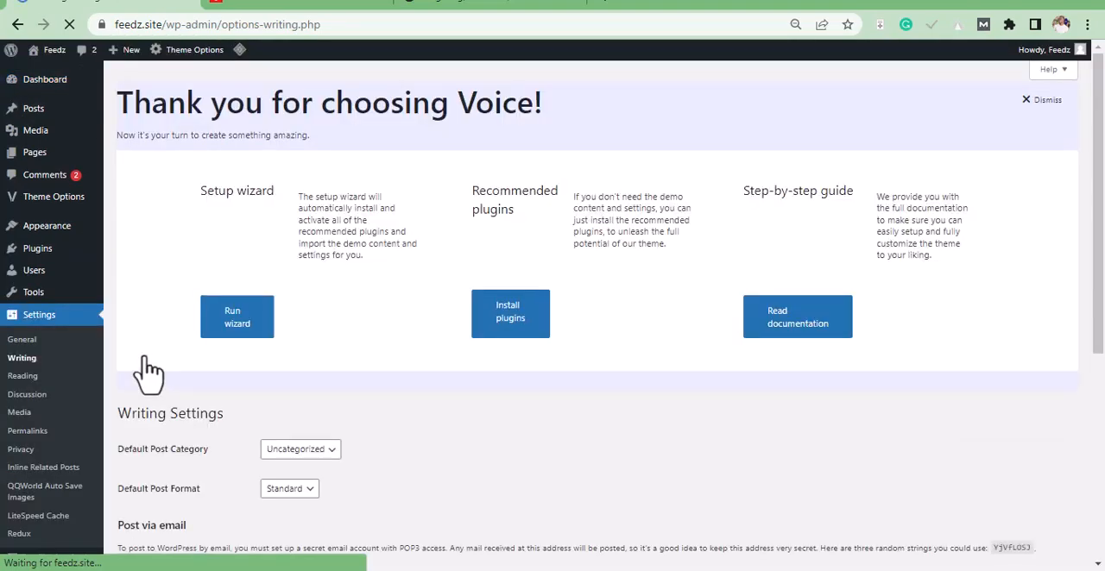
{"action": "scroll", "scroll_direction": "down", "scroll_amount": 3}
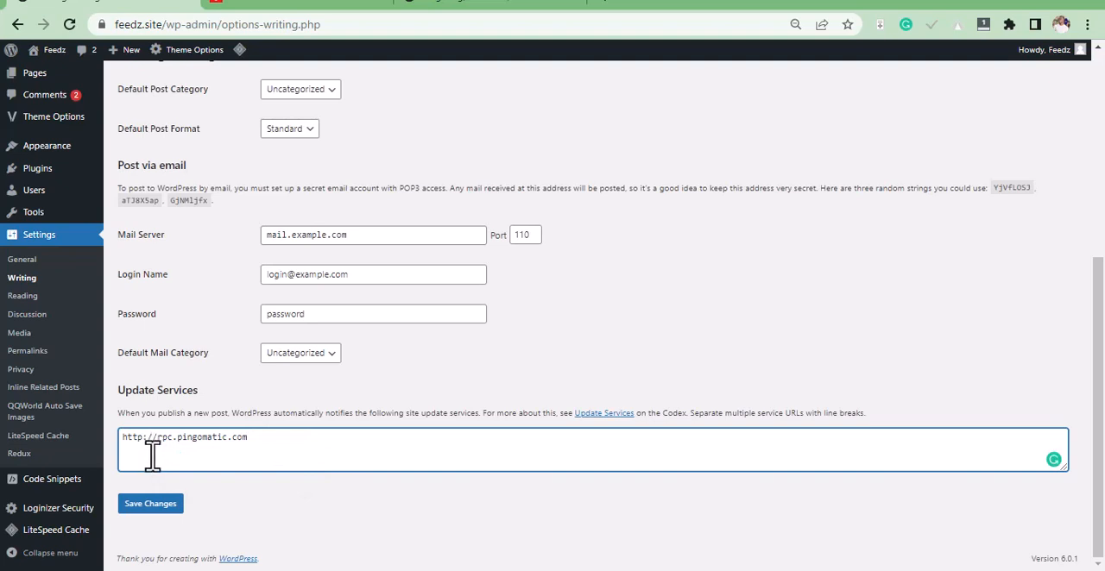
{"action": "mouse_move", "coordinate": [172, 456]}
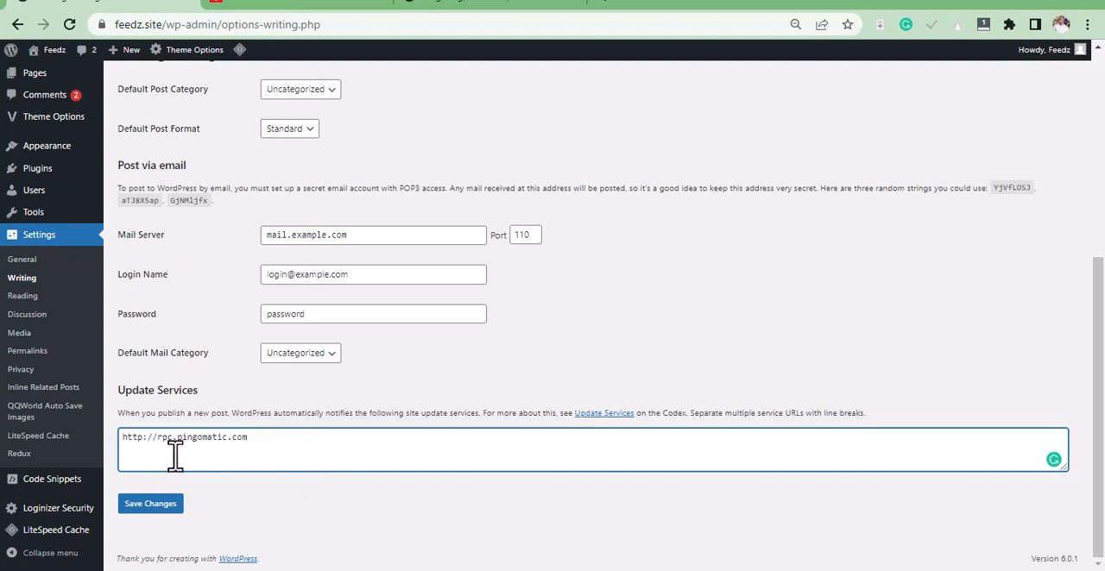
{"action": "mouse_move", "coordinate": [319, 8]}
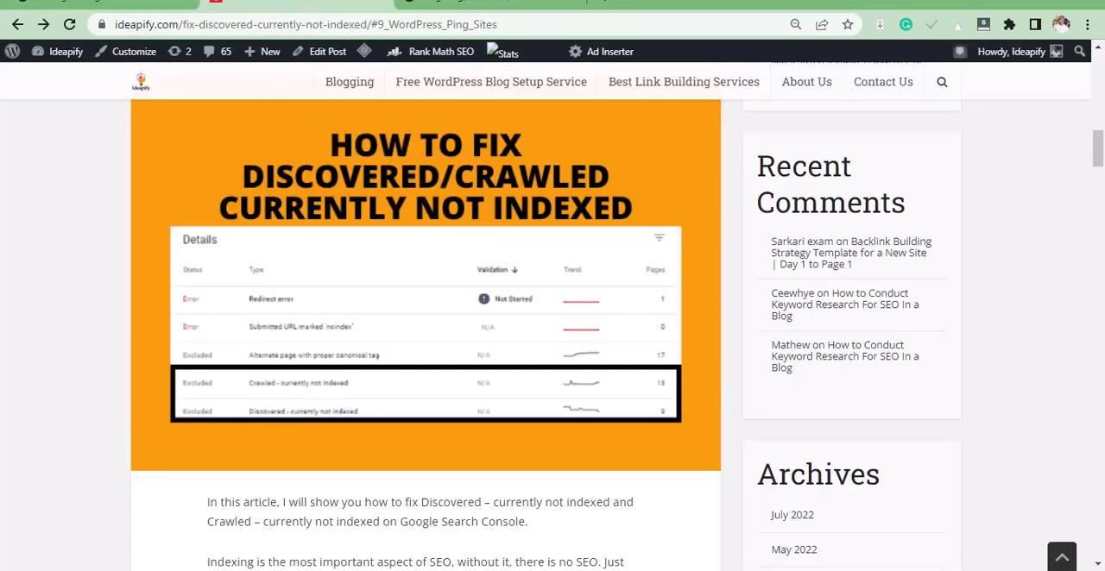
Copy the 24 ping service URLs from the article's WordPress Ping Sites section
{"action": "scroll", "scroll_direction": "down", "scroll_amount": 3}
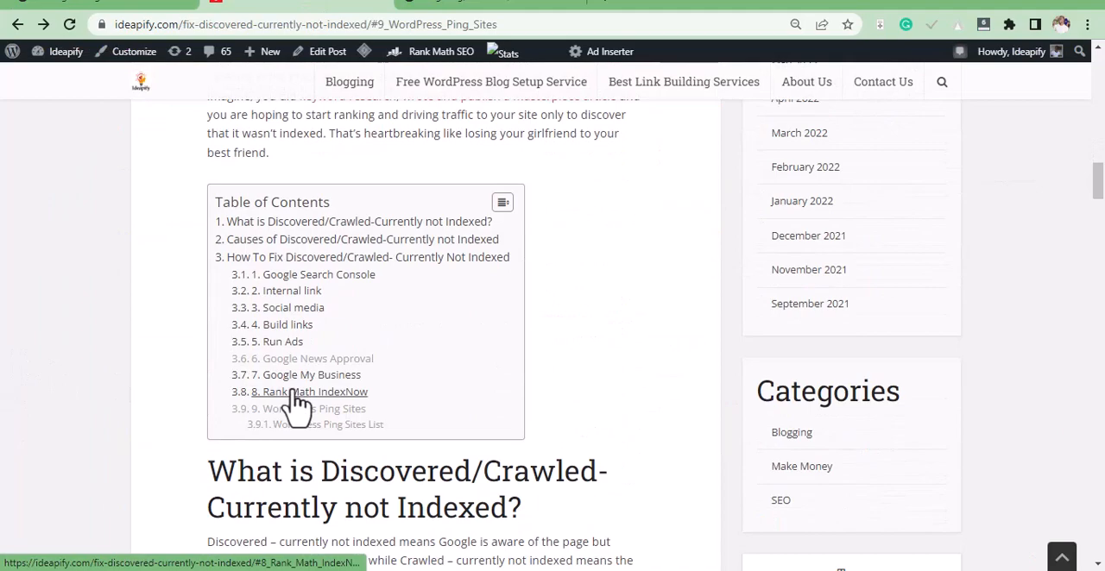
{"action": "mouse_move", "coordinate": [305, 408]}
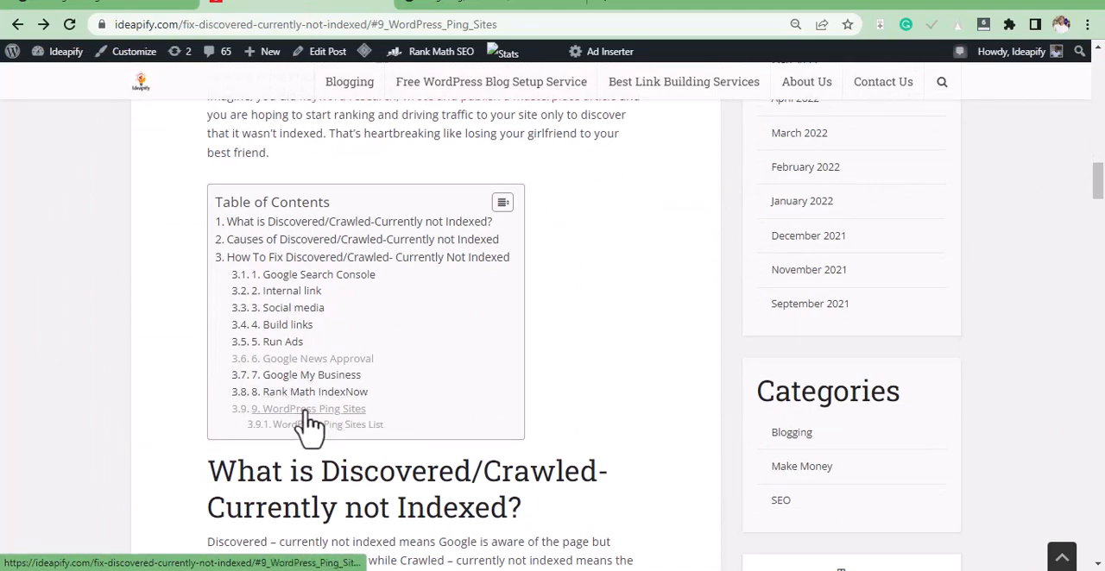
{"action": "left_click", "coordinate": [307, 407]}
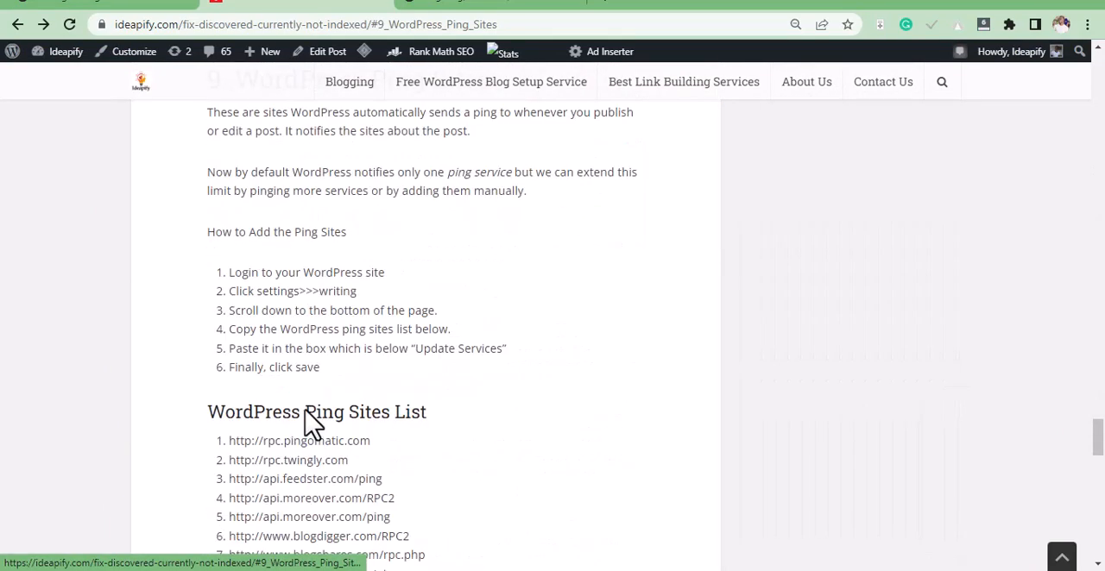
{"action": "scroll", "scroll_direction": "down", "scroll_amount": 3}
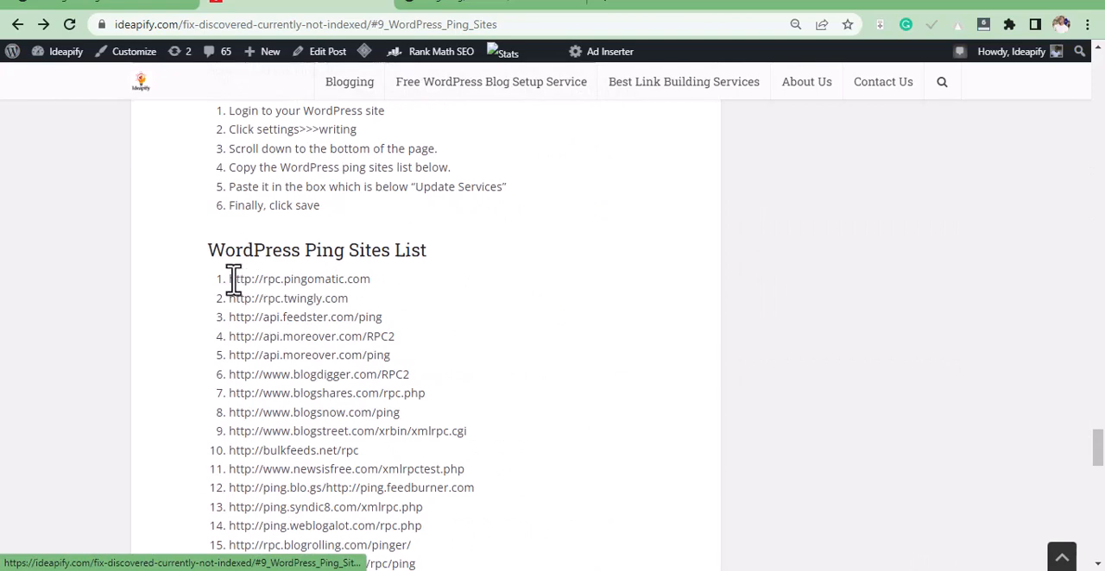
{"action": "left_click_drag", "start_coordinate": [228, 278], "coordinate": [411, 545]}
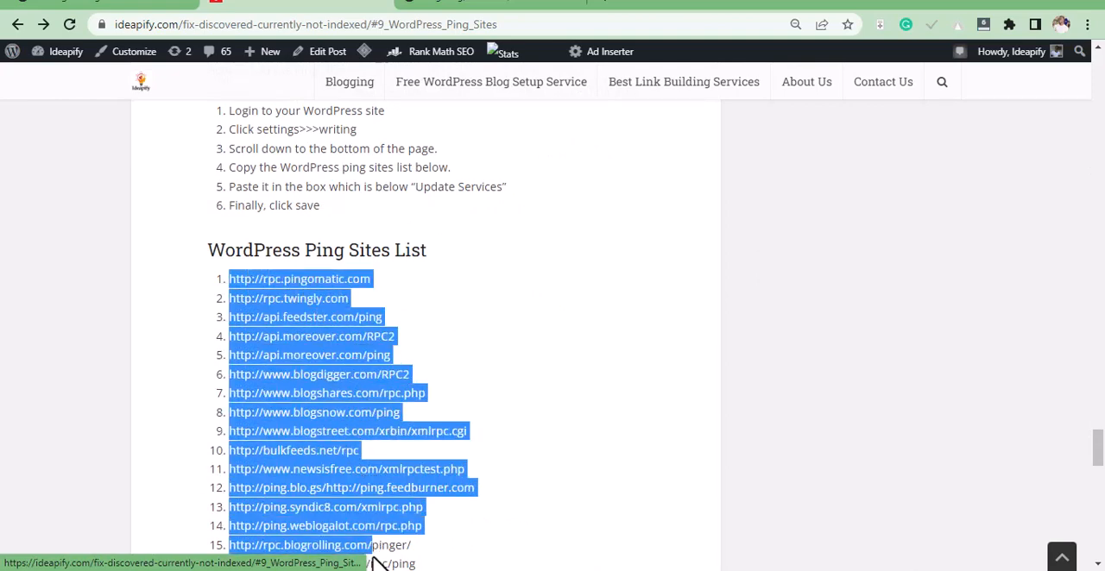
{"action": "scroll", "scroll_direction": "down", "scroll_amount": 3}
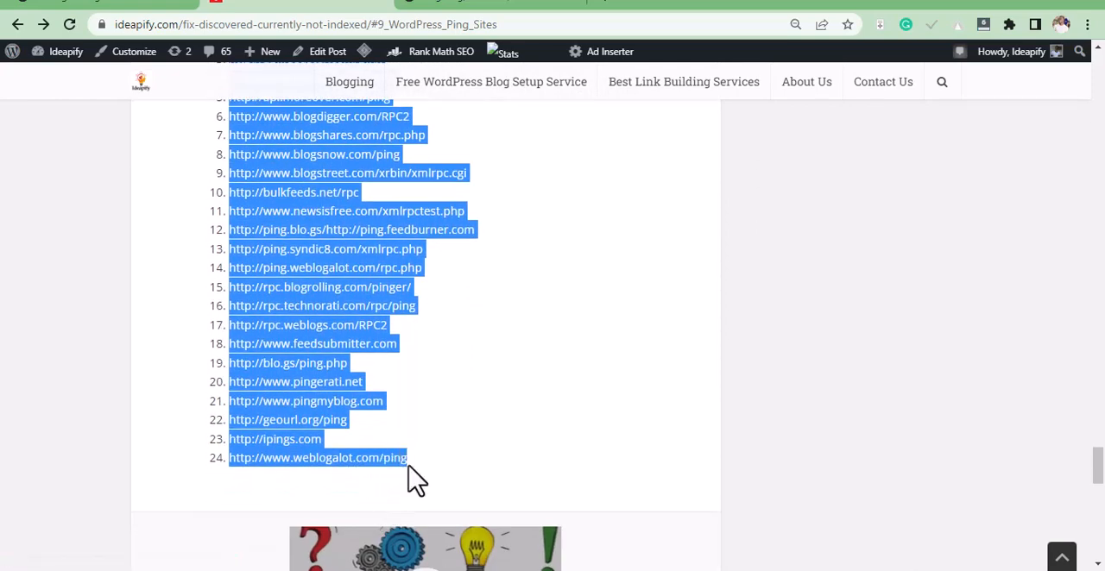
{"action": "mouse_move", "coordinate": [544, 371]}
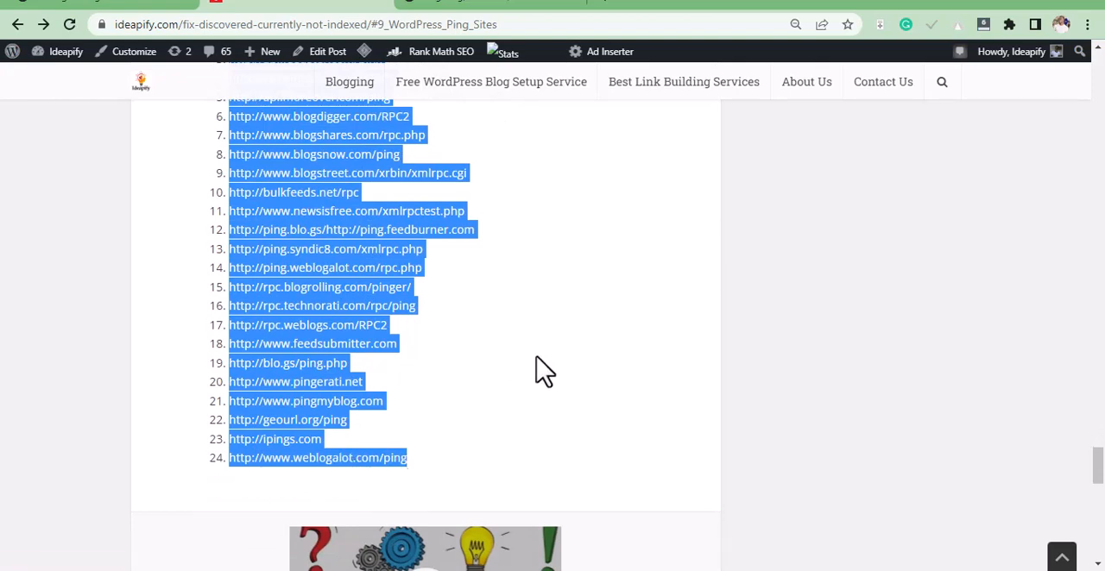
{"action": "right_click", "coordinate": [544, 366]}
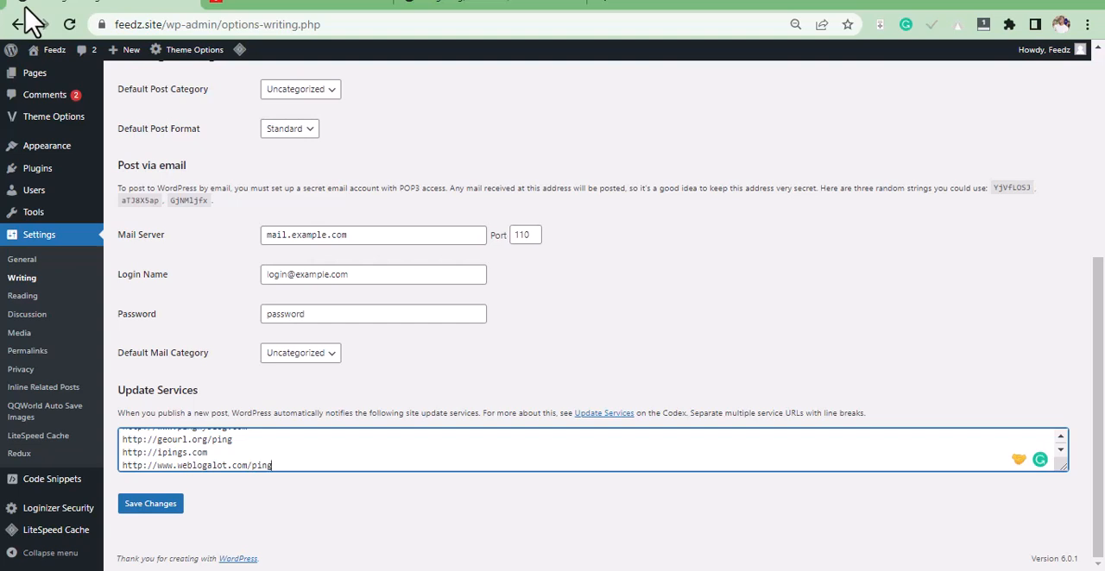
{"action": "mouse_move", "coordinate": [151, 504]}
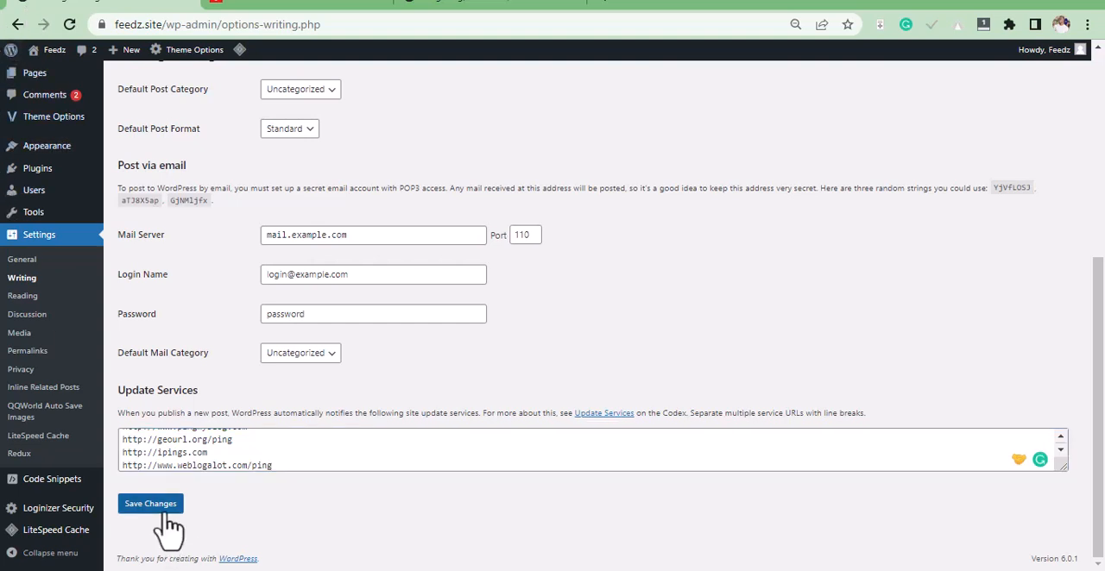
Save the Writing settings with the pasted ping URL list in Update Services
{"action": "left_click", "coordinate": [151, 504]}
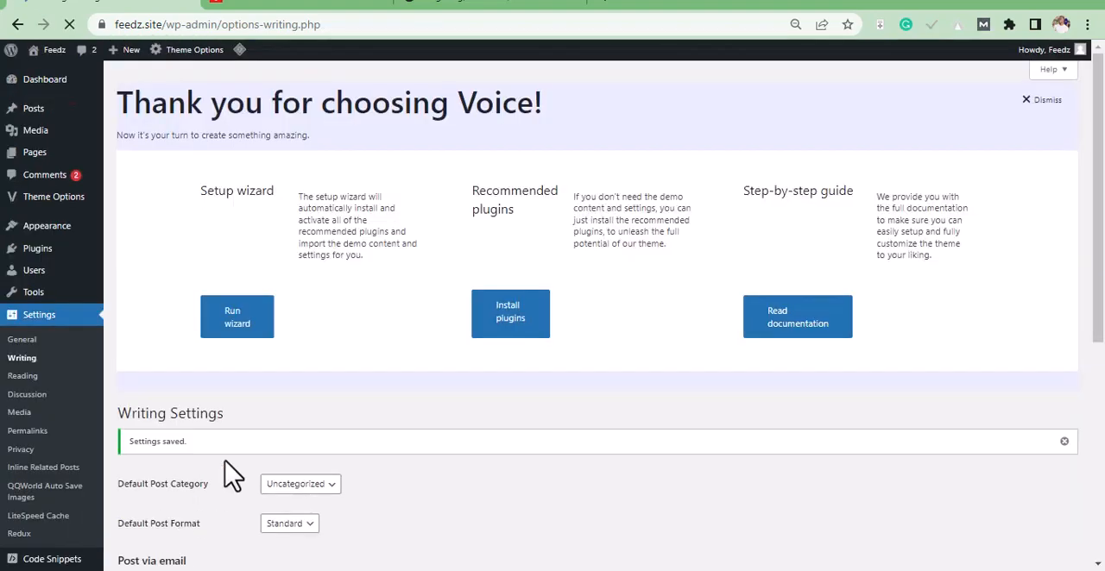
{"action": "scroll", "scroll_direction": "down", "scroll_amount": 3}
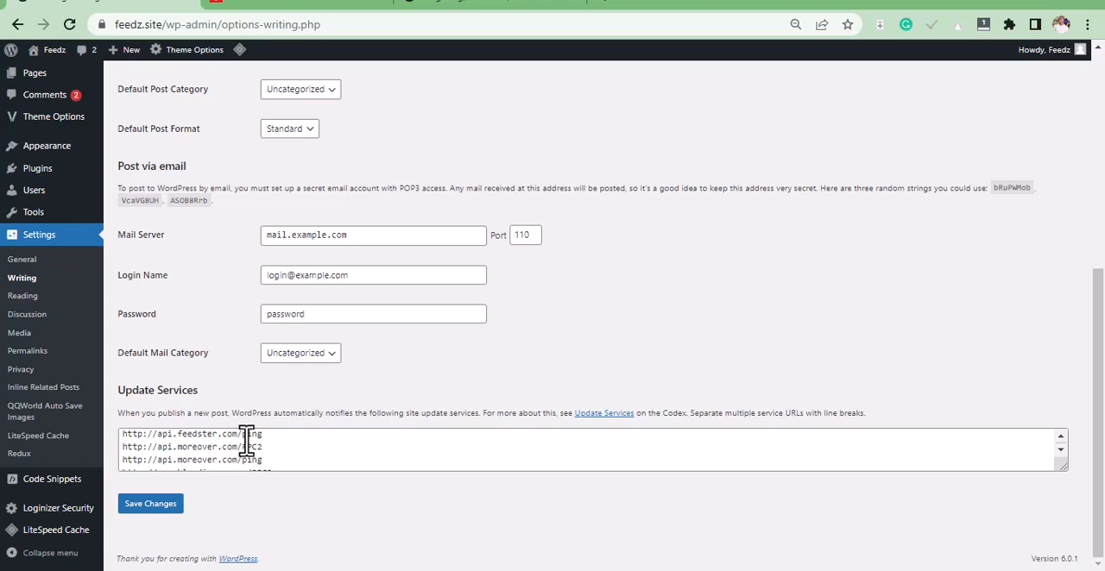
Confirm the expanded ping list stays in Update Services and save the Writing settings again
{"action": "left_click", "coordinate": [151, 504]}
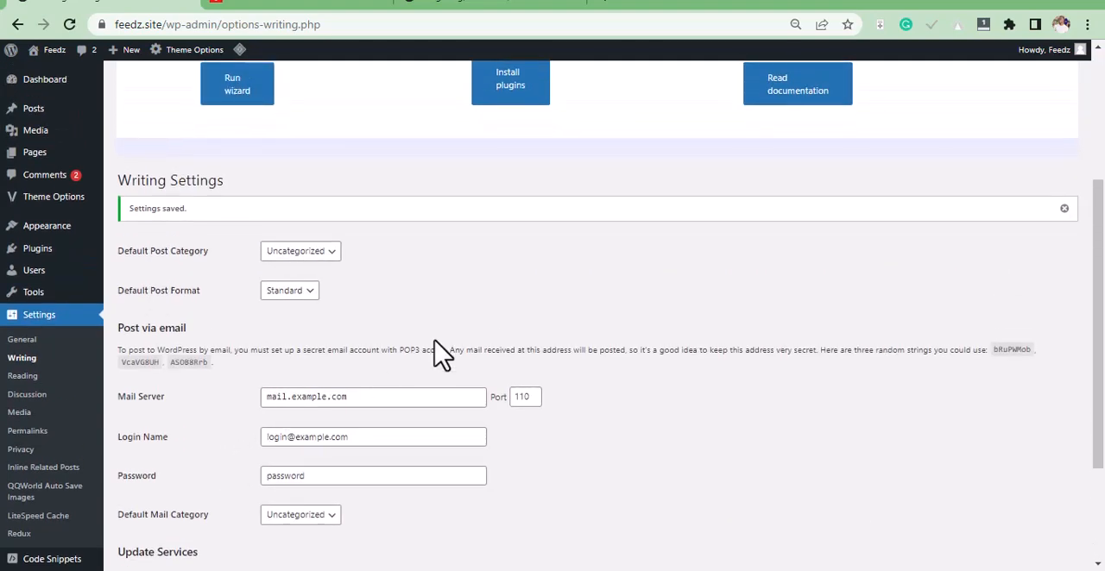
{"action": "mouse_move", "coordinate": [388, 187]}
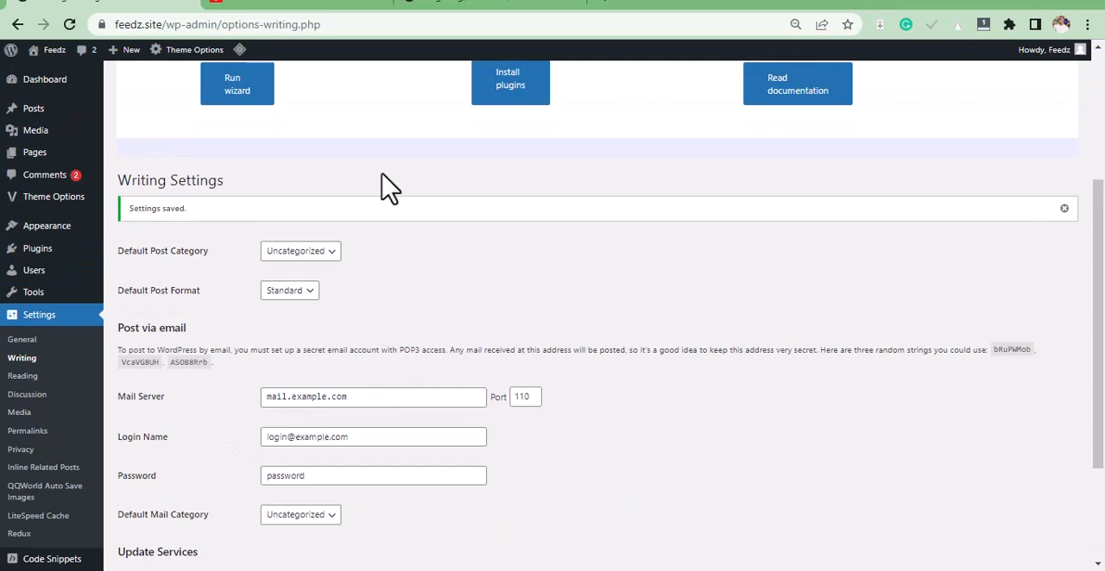
{"action": "scroll", "scroll_direction": "down", "scroll_amount": 3}
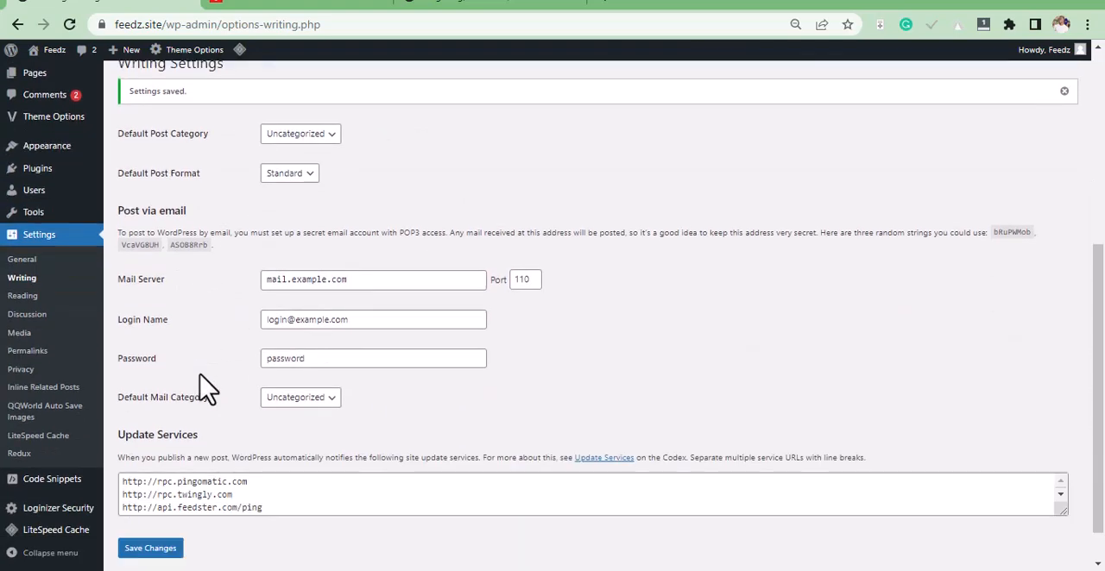
{"action": "scroll", "scroll_direction": "down", "scroll_amount": 3}
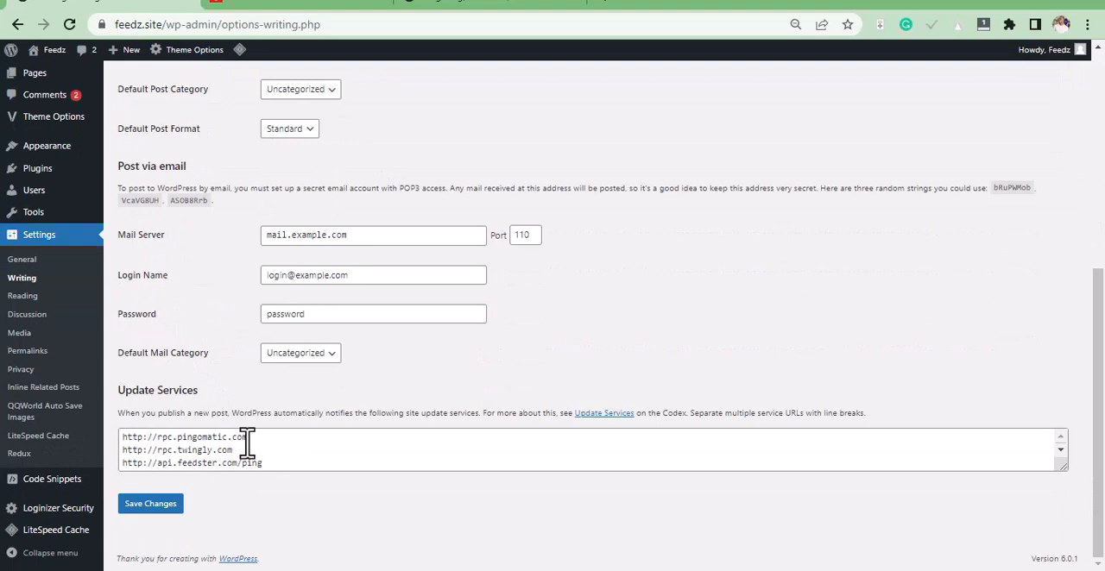
{"action": "left_click", "coordinate": [150, 504]}
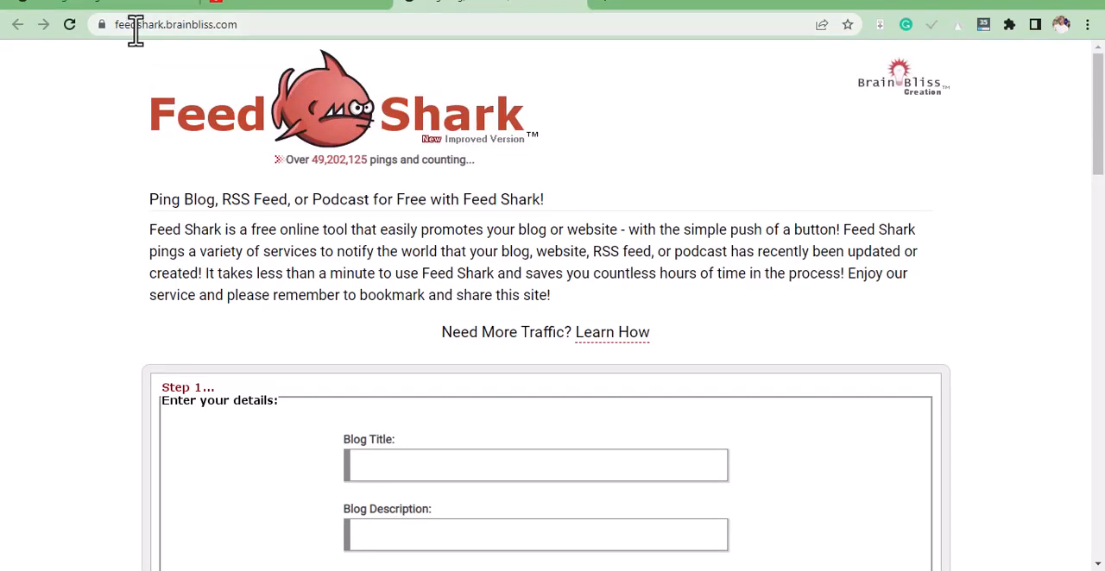
{"action": "mouse_move", "coordinate": [155, 34]}
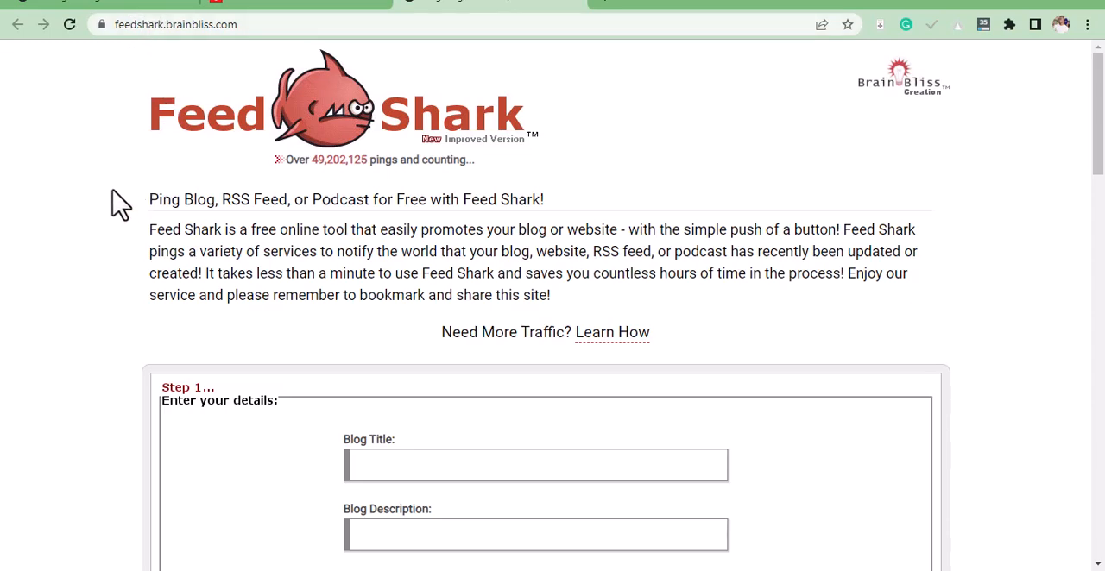
Review Feed Shark's Step 1 Blog Title field and scroll on to the Step 2 service checklist
{"action": "scroll", "scroll_direction": "down", "scroll_amount": 3}
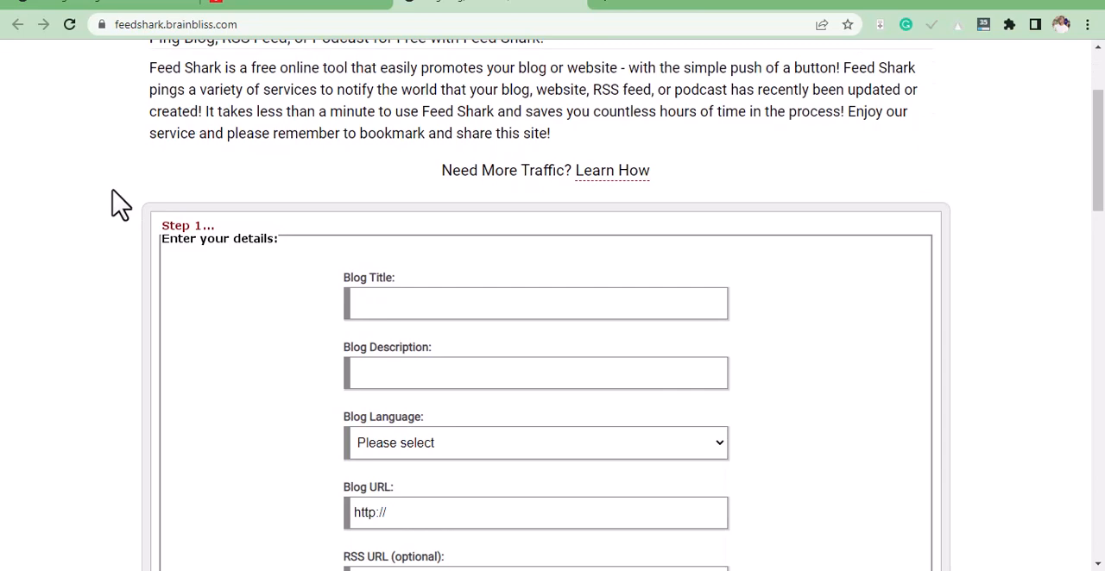
{"action": "scroll", "scroll_direction": "down", "scroll_amount": 3}
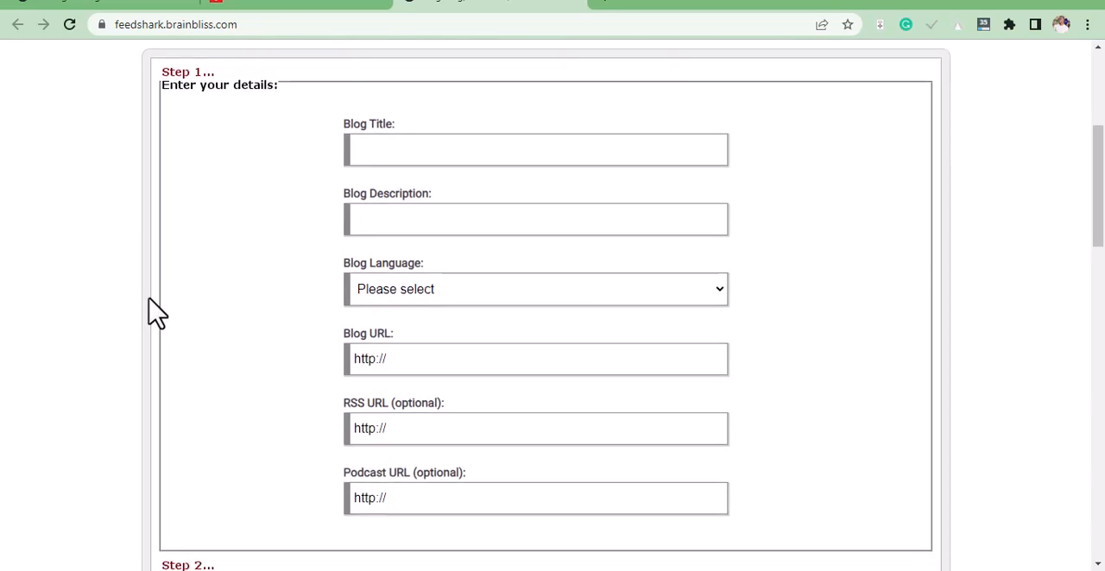
{"action": "left_click", "coordinate": [535, 142]}
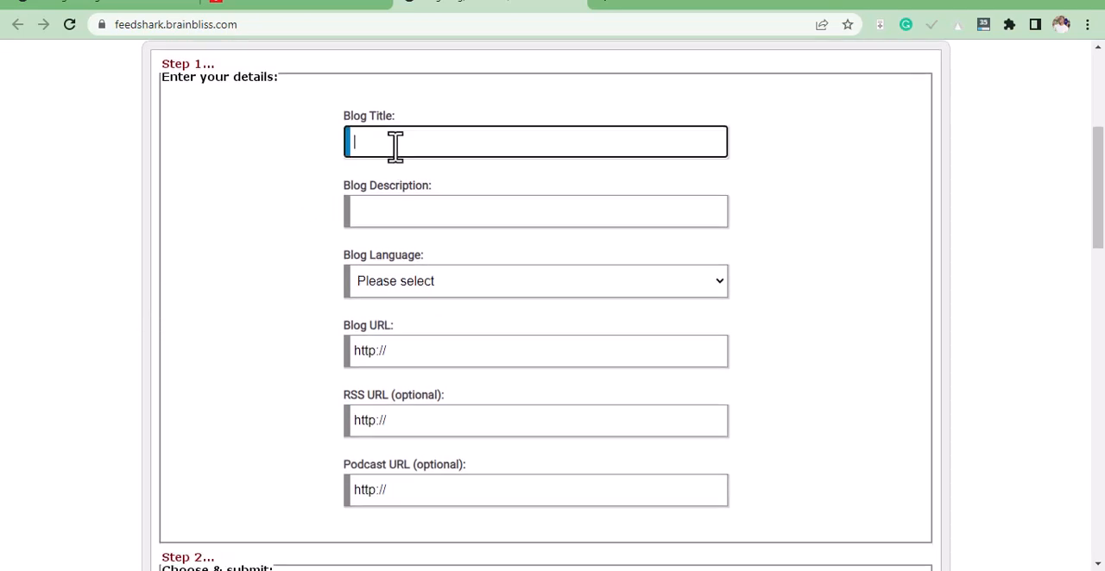
{"action": "left_click", "coordinate": [535, 213]}
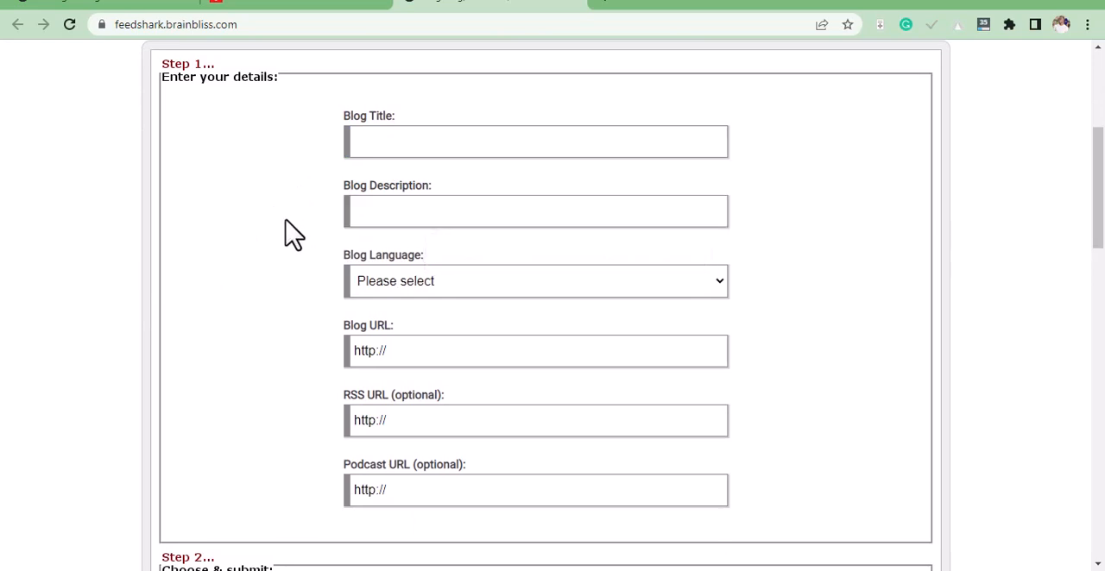
{"action": "scroll", "scroll_direction": "down", "scroll_amount": 3}
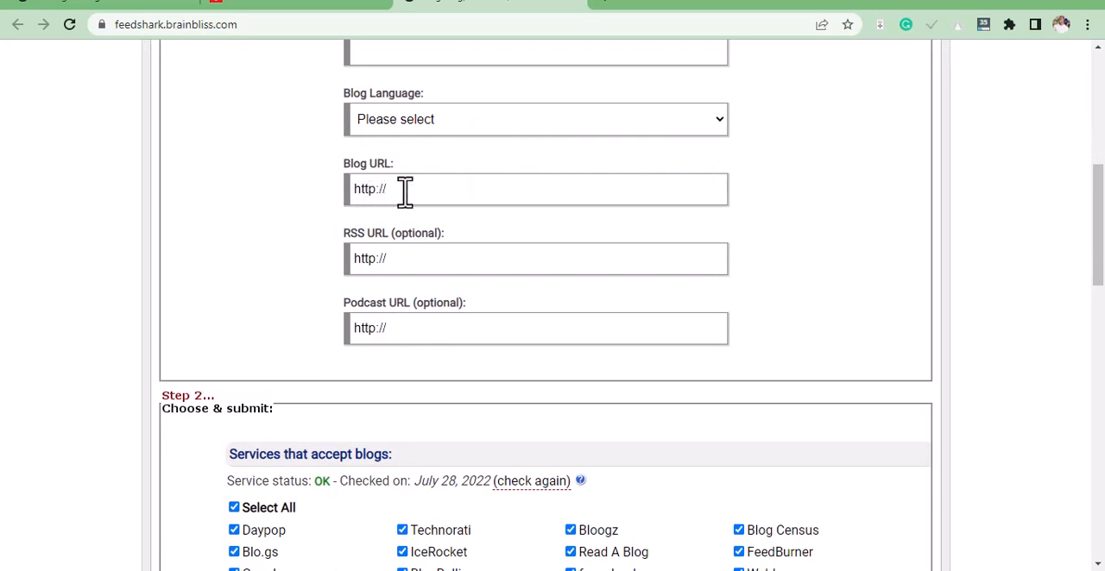
{"action": "mouse_move", "coordinate": [439, 259]}
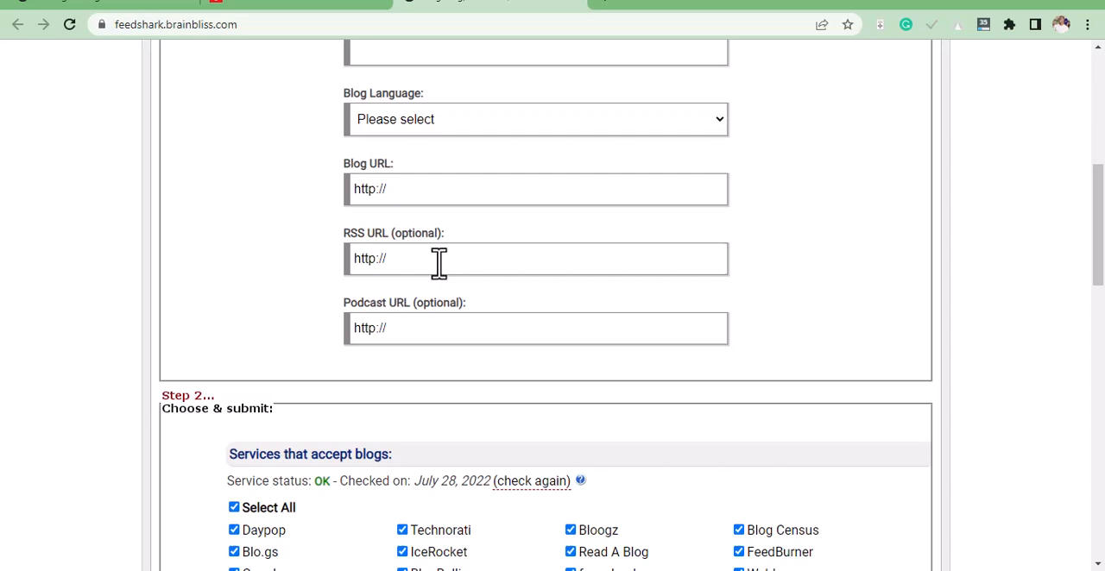
{"action": "scroll", "scroll_direction": "down", "scroll_amount": 3}
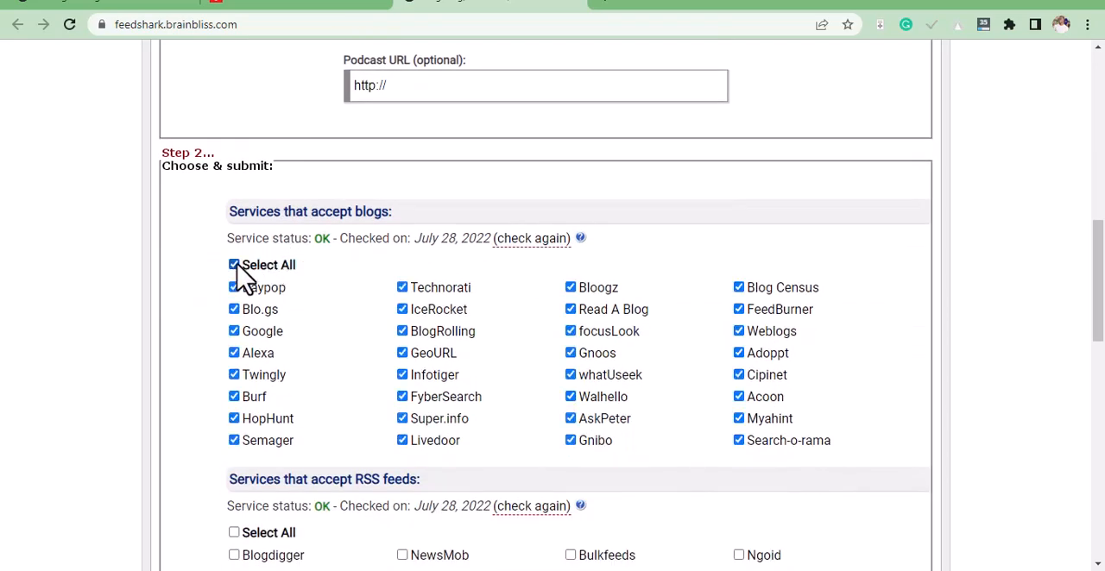
{"action": "scroll", "scroll_direction": "down", "scroll_amount": 3}
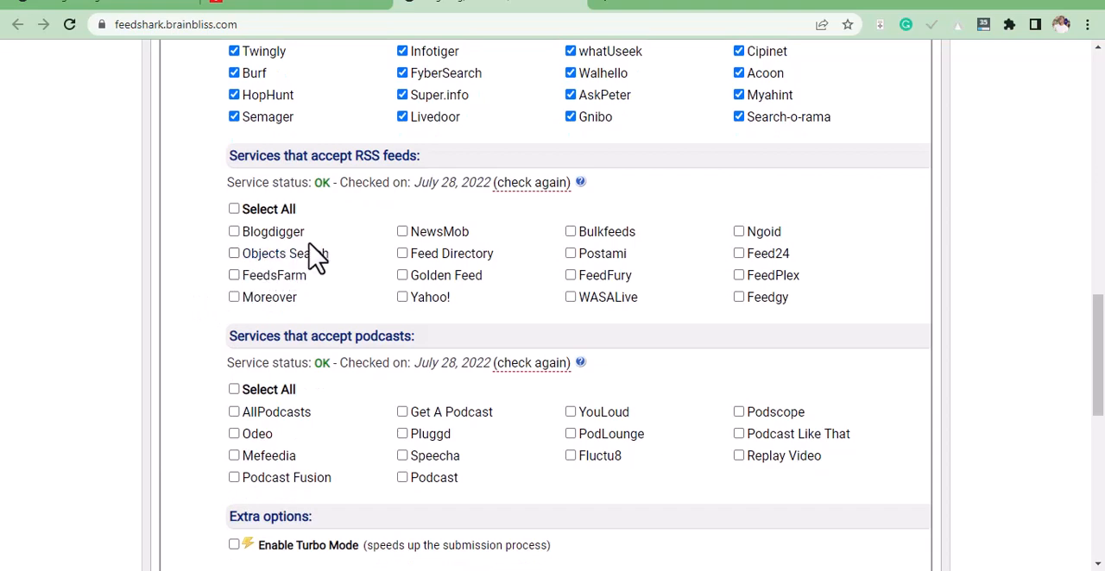
{"action": "mouse_move", "coordinate": [345, 371]}
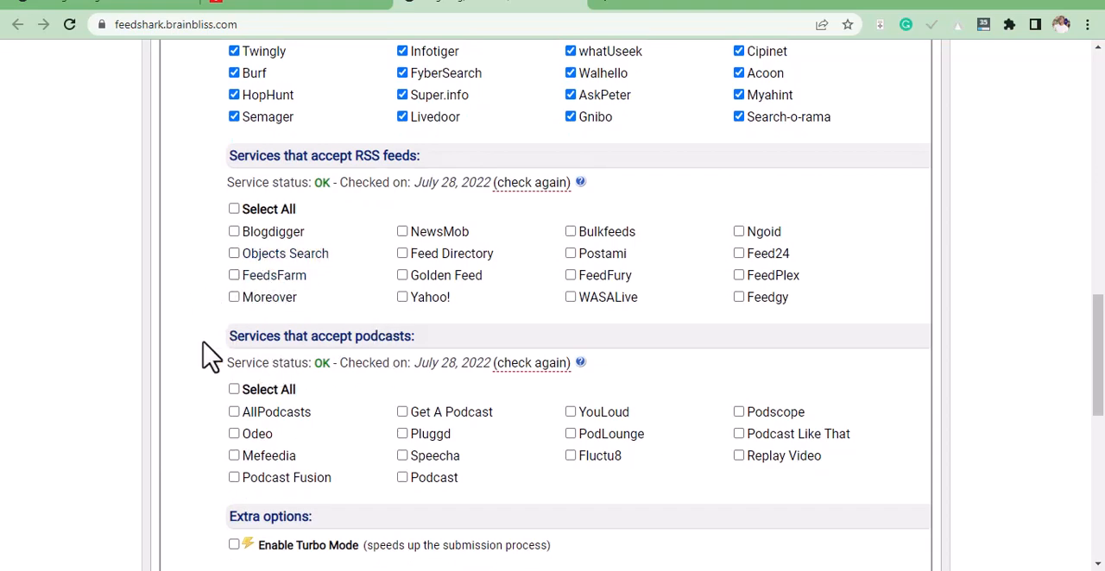
{"action": "scroll", "scroll_direction": "down", "scroll_amount": 3}
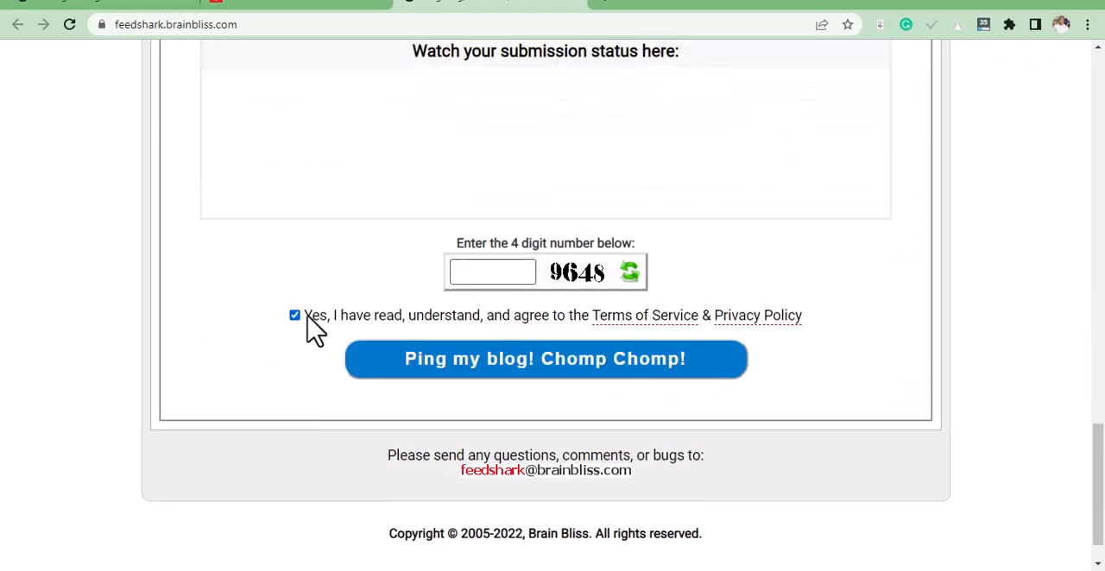
Leave the terms-of-service checkbox unticked and the 4-digit verification box empty before pinging
{"action": "left_click", "coordinate": [294, 314]}
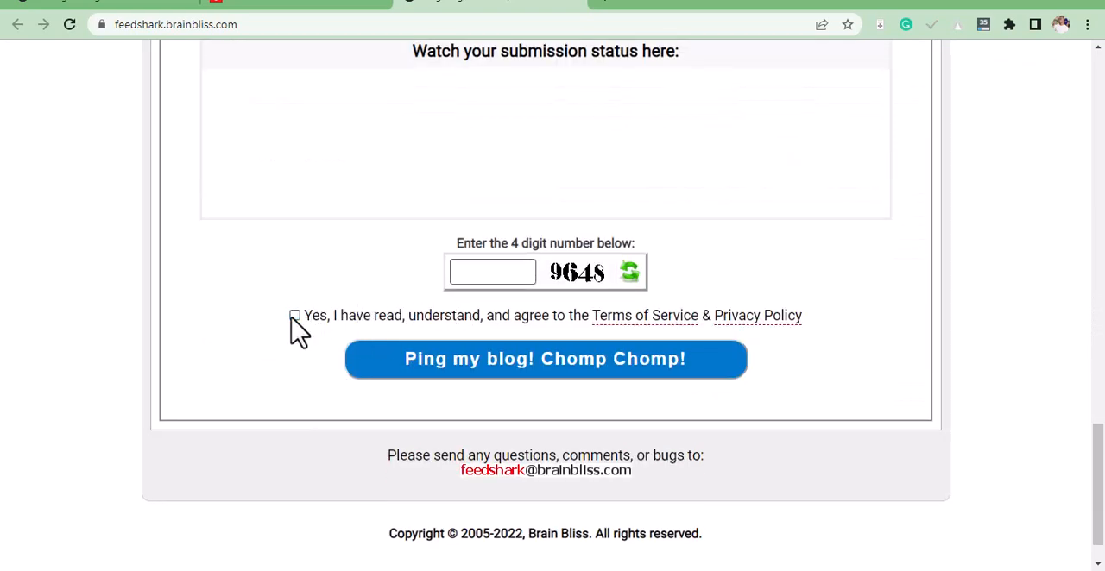
{"action": "left_click", "coordinate": [294, 316]}
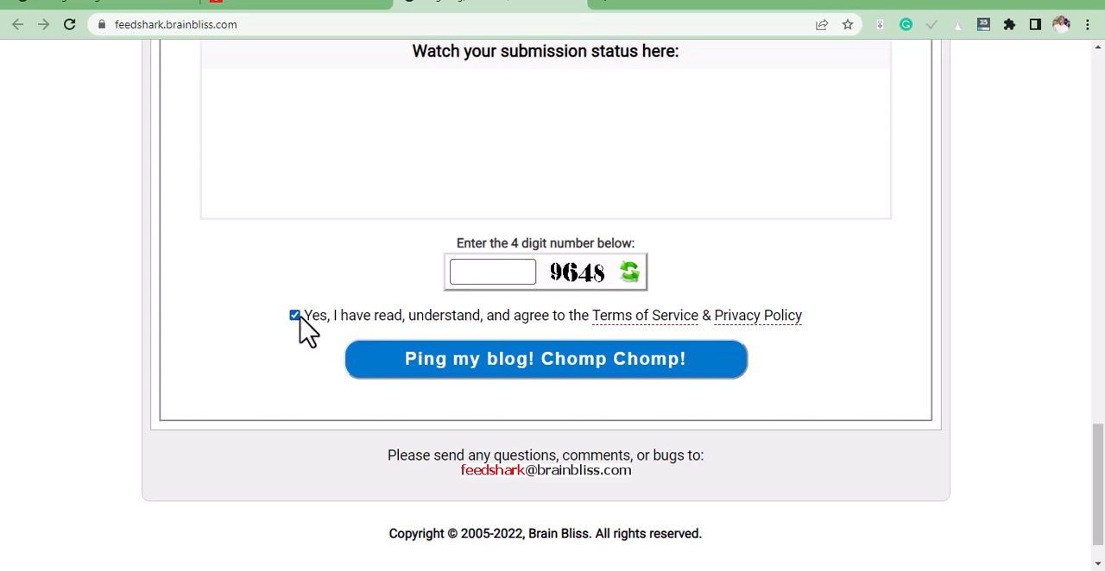
{"action": "left_click", "coordinate": [294, 314]}
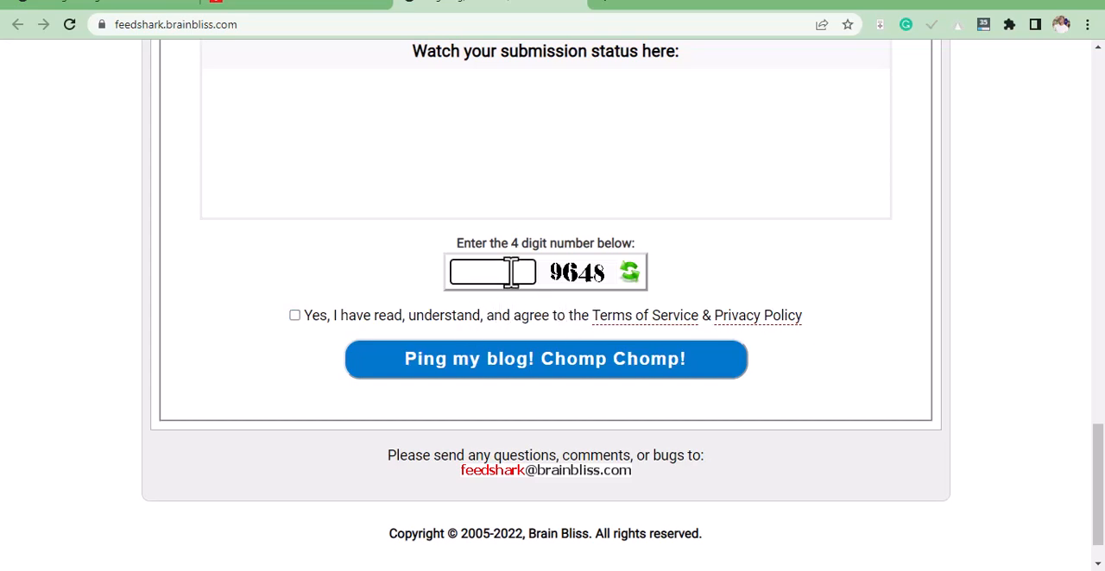
{"action": "left_click", "coordinate": [487, 273]}
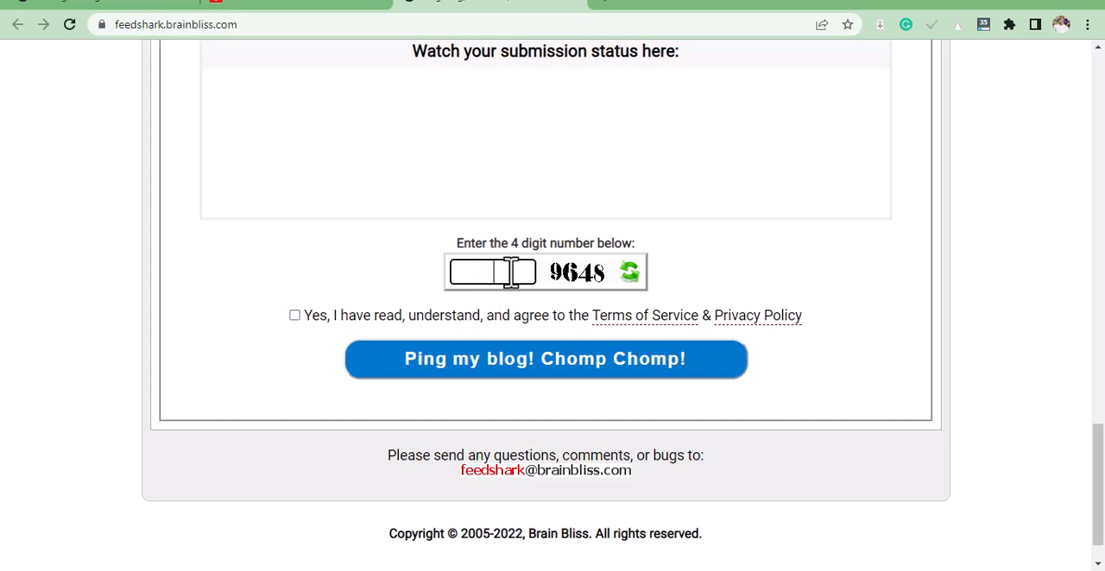
{"action": "mouse_move", "coordinate": [504, 354]}
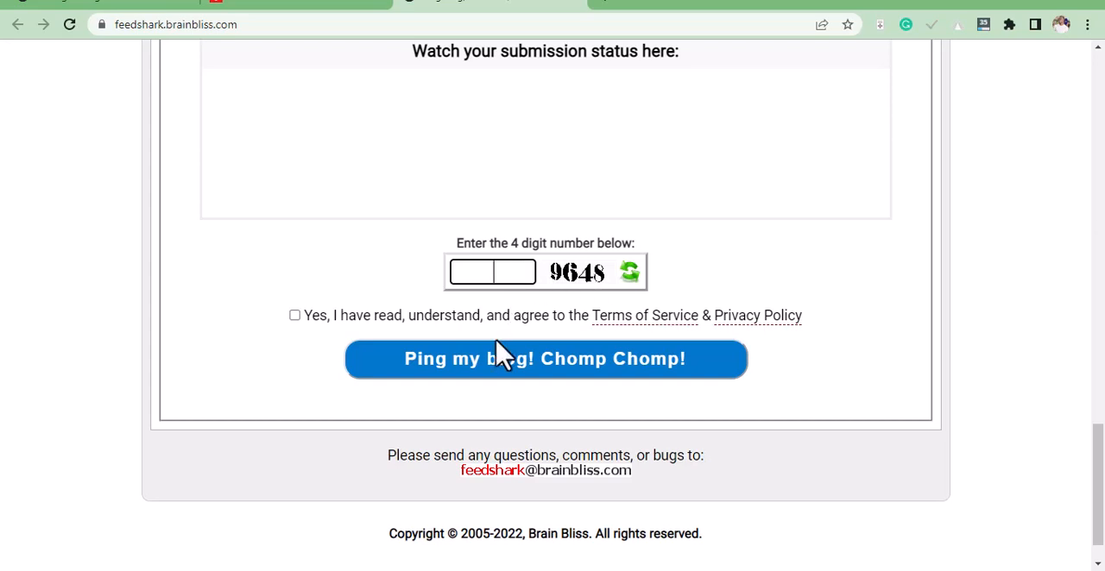
{"action": "mouse_move", "coordinate": [463, 389]}
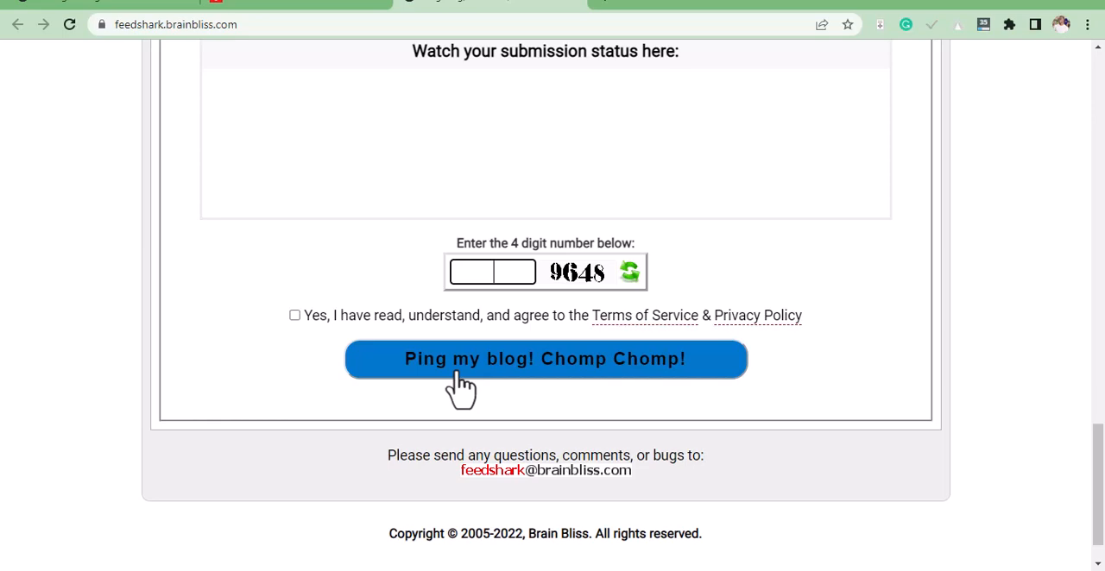
{"action": "scroll", "scroll_direction": "down", "scroll_amount": 3}
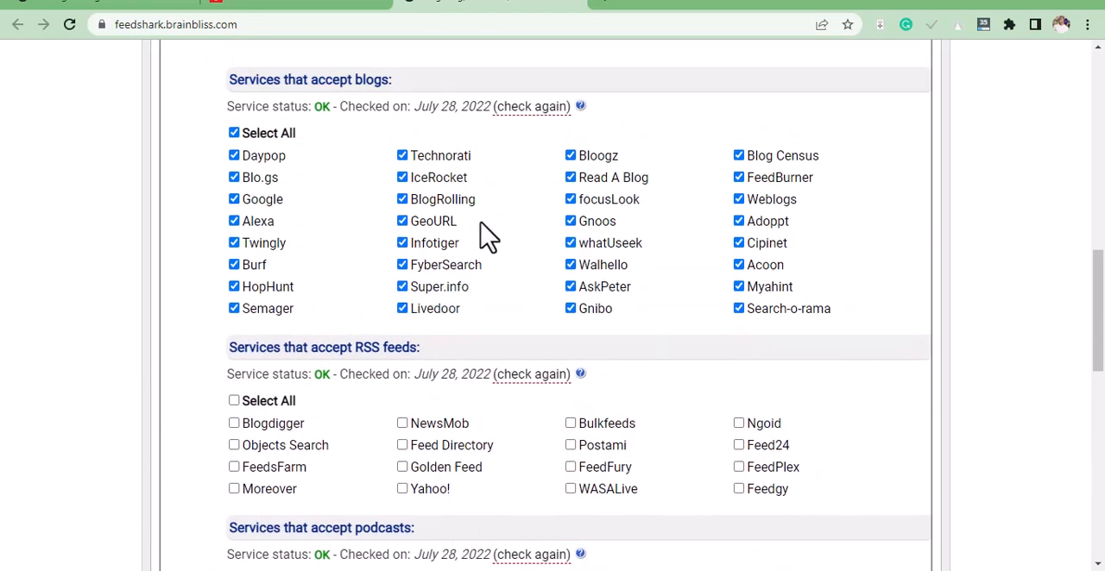
{"action": "mouse_move", "coordinate": [445, 273]}
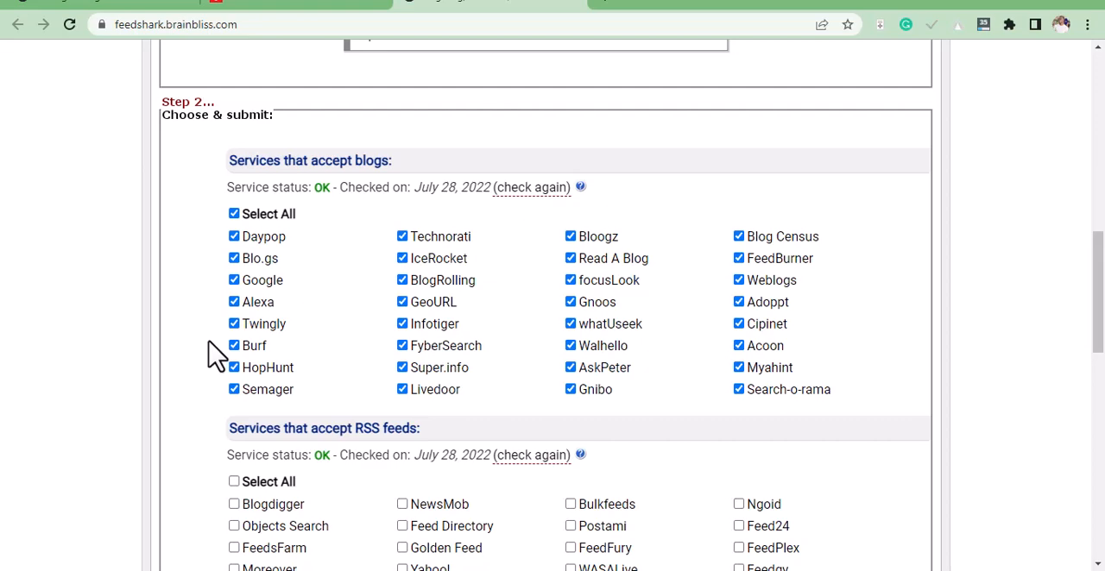
{"action": "mouse_move", "coordinate": [217, 359]}
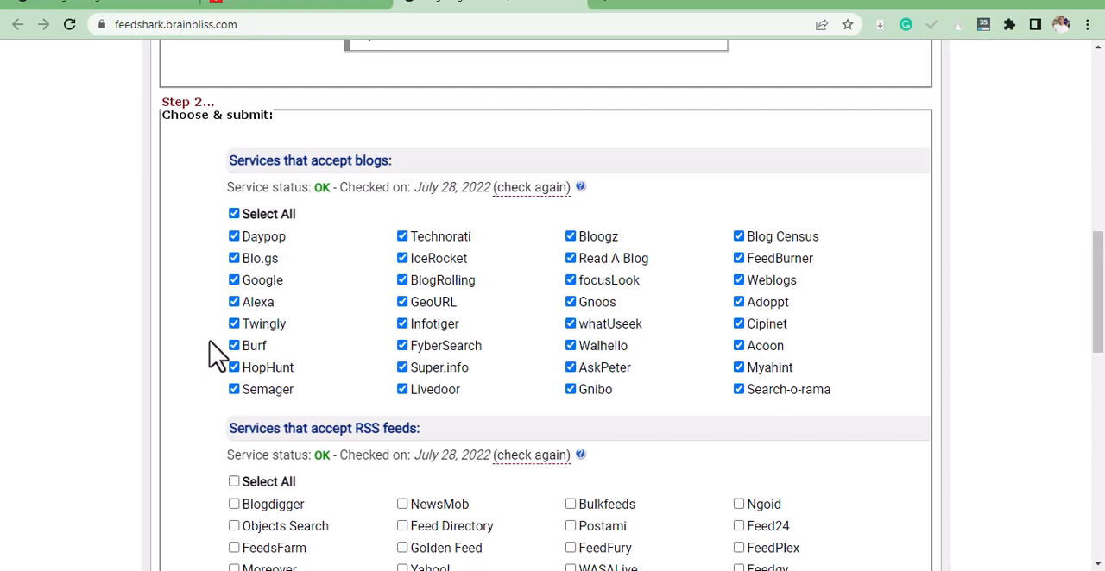